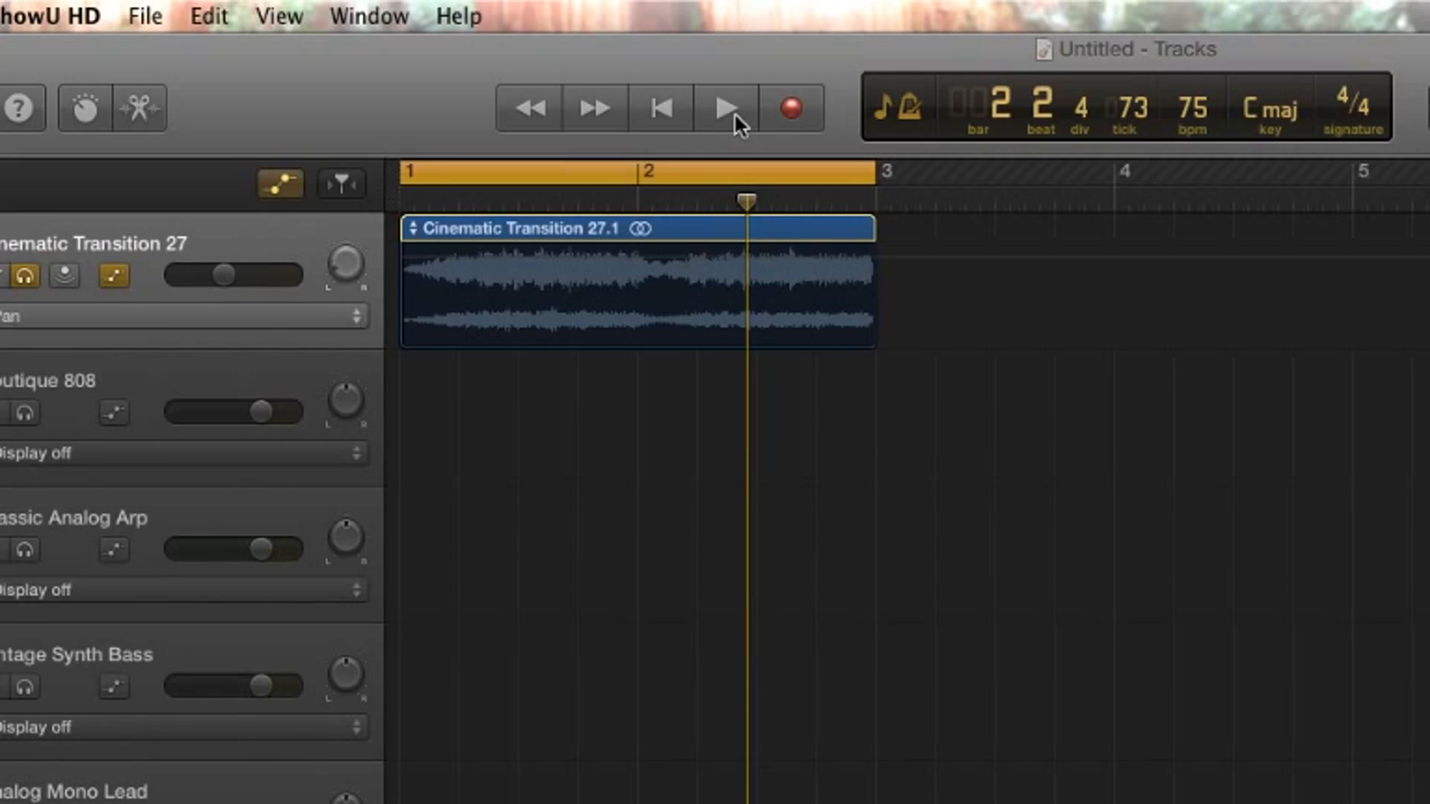
Step: Play the Cinematic Transition loop from the transport, then stop playback
left_click(723, 107)
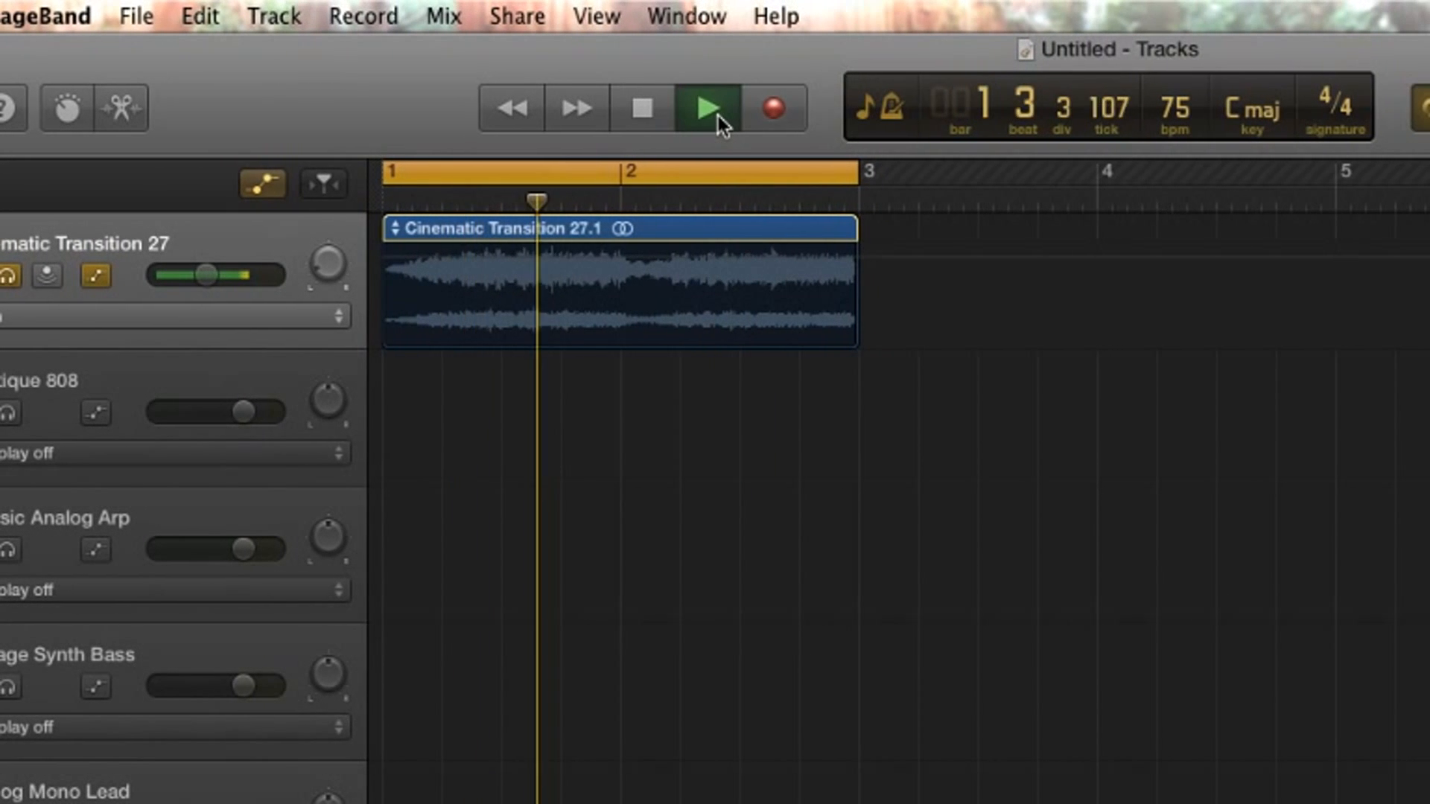
left_click(706, 107)
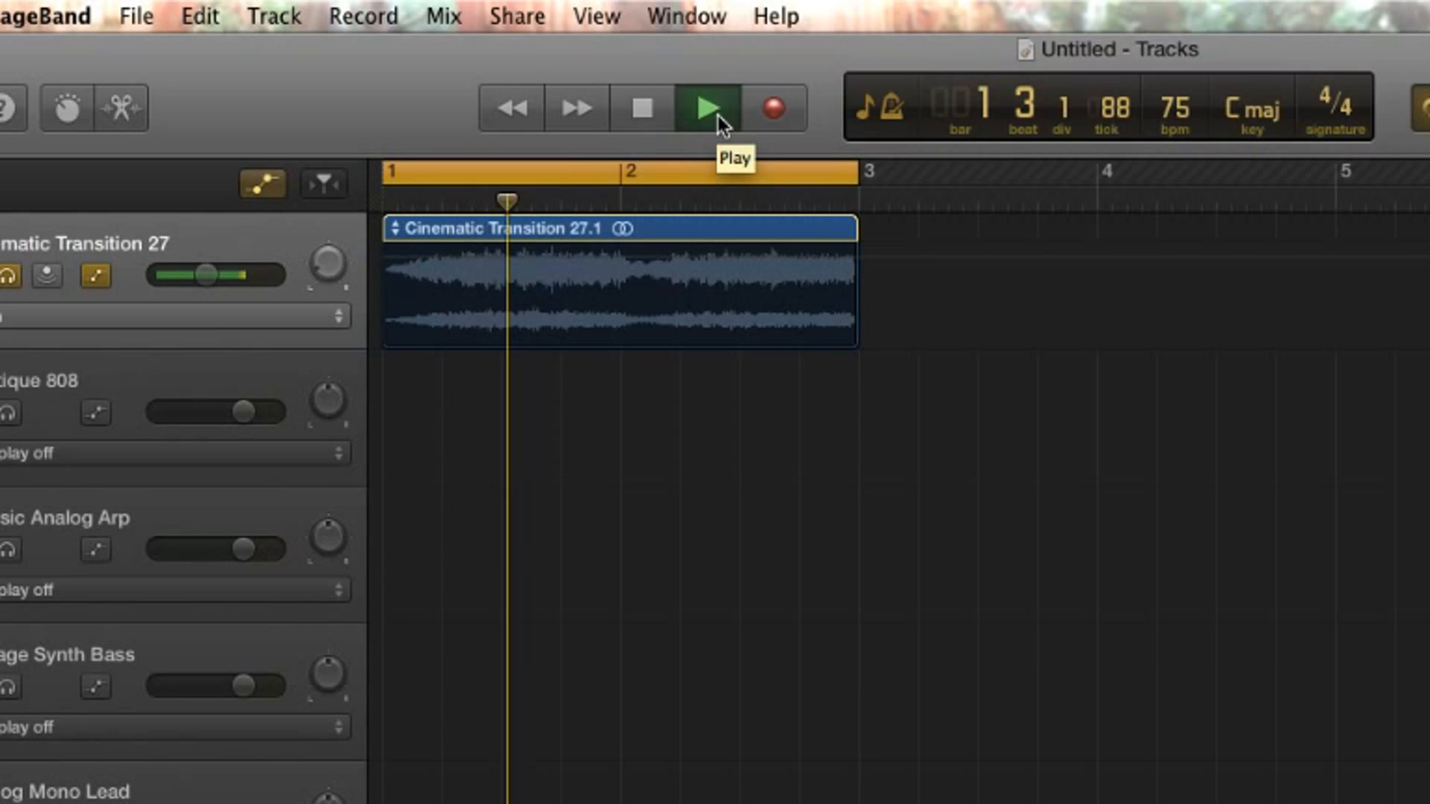
left_click(703, 107)
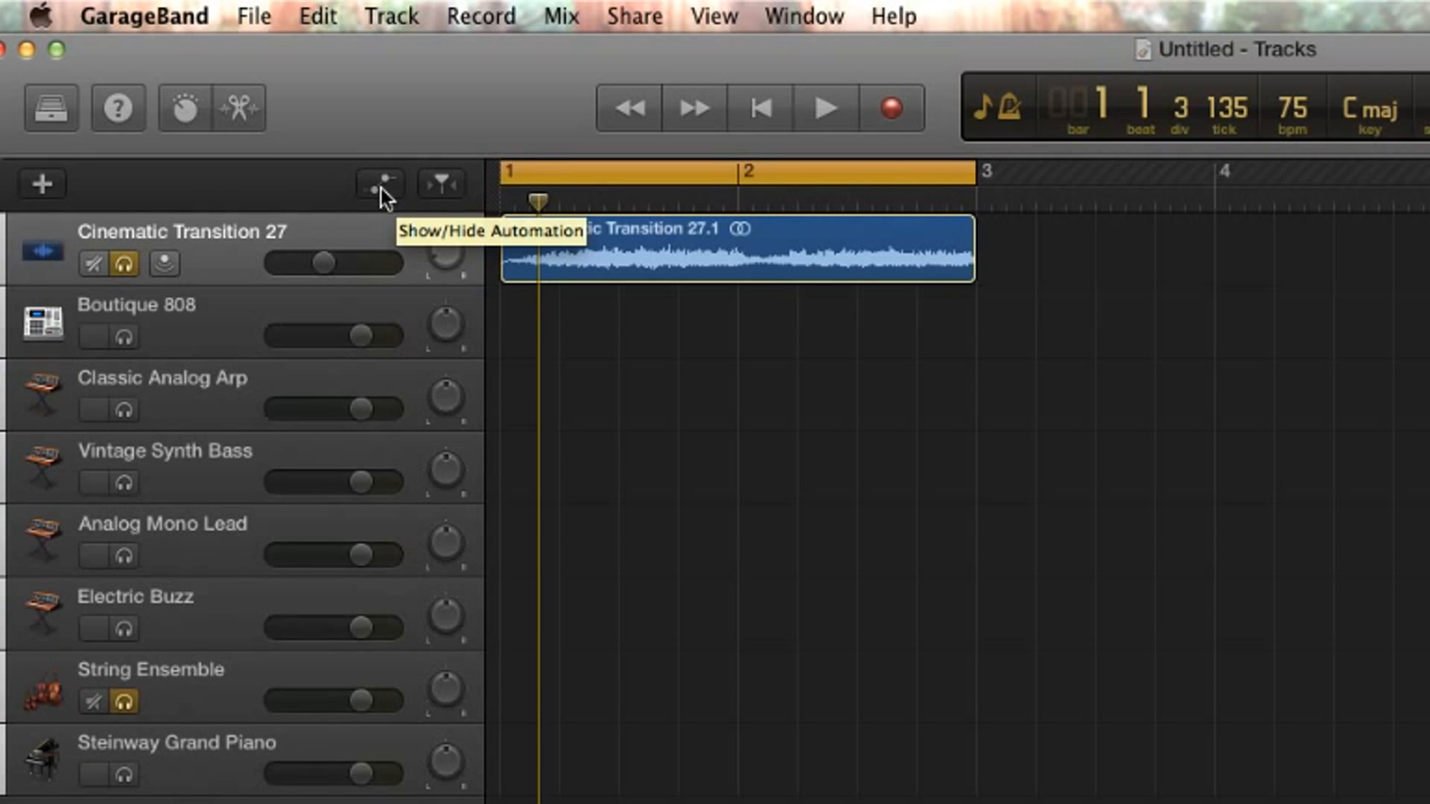
Step: Toggle track automation so the Pan lane shows under Cinematic Transition 27
left_click(378, 185)
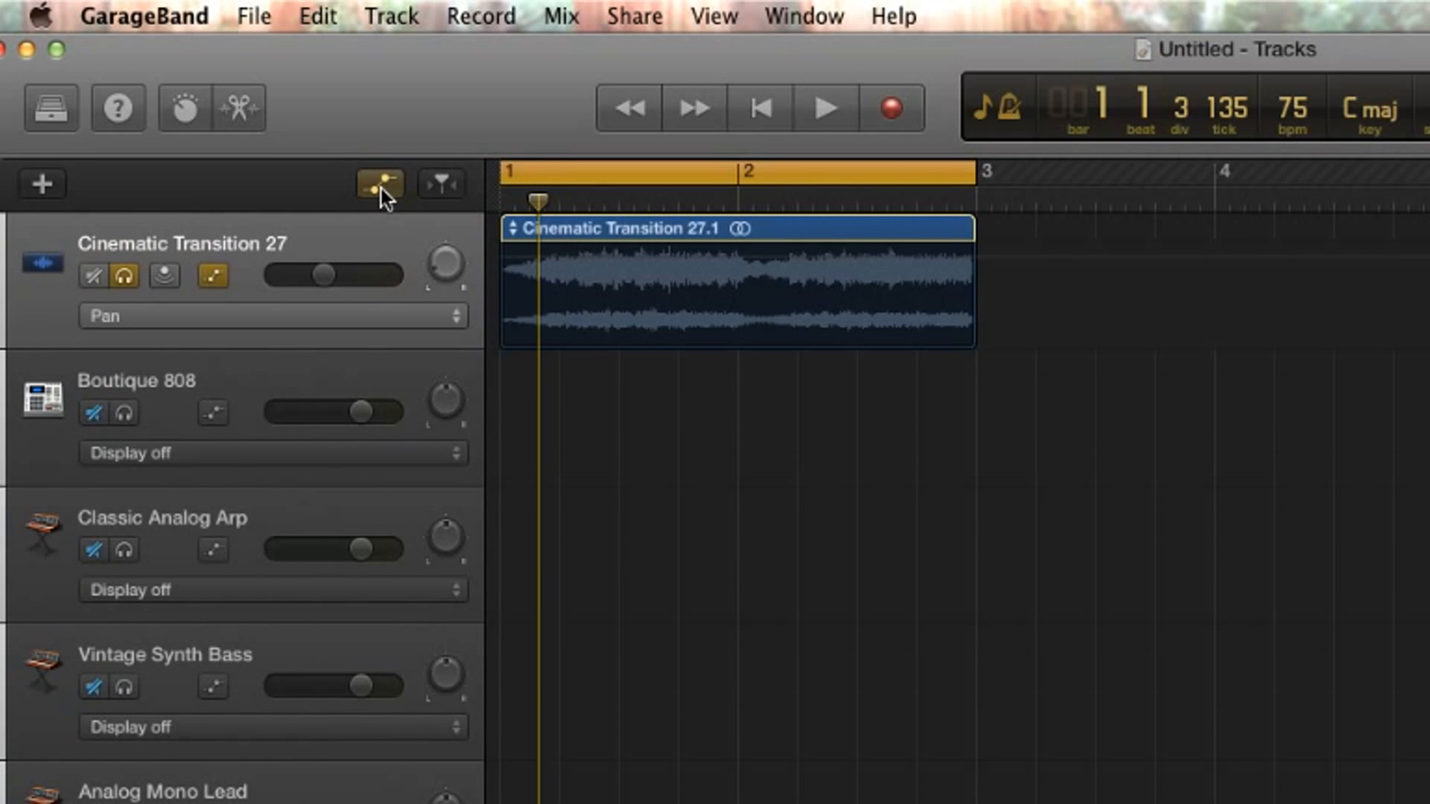
left_click(378, 185)
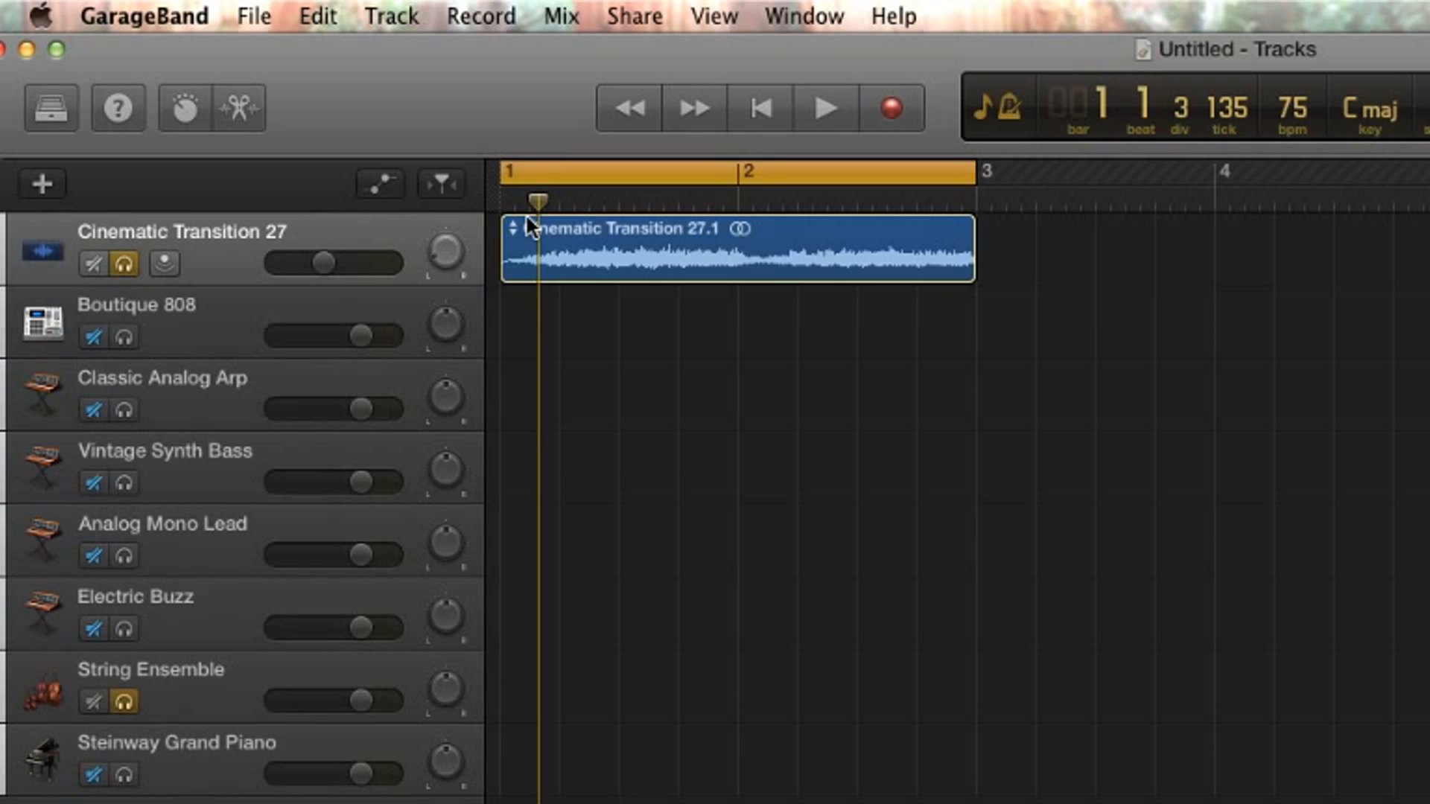
left_click(378, 183)
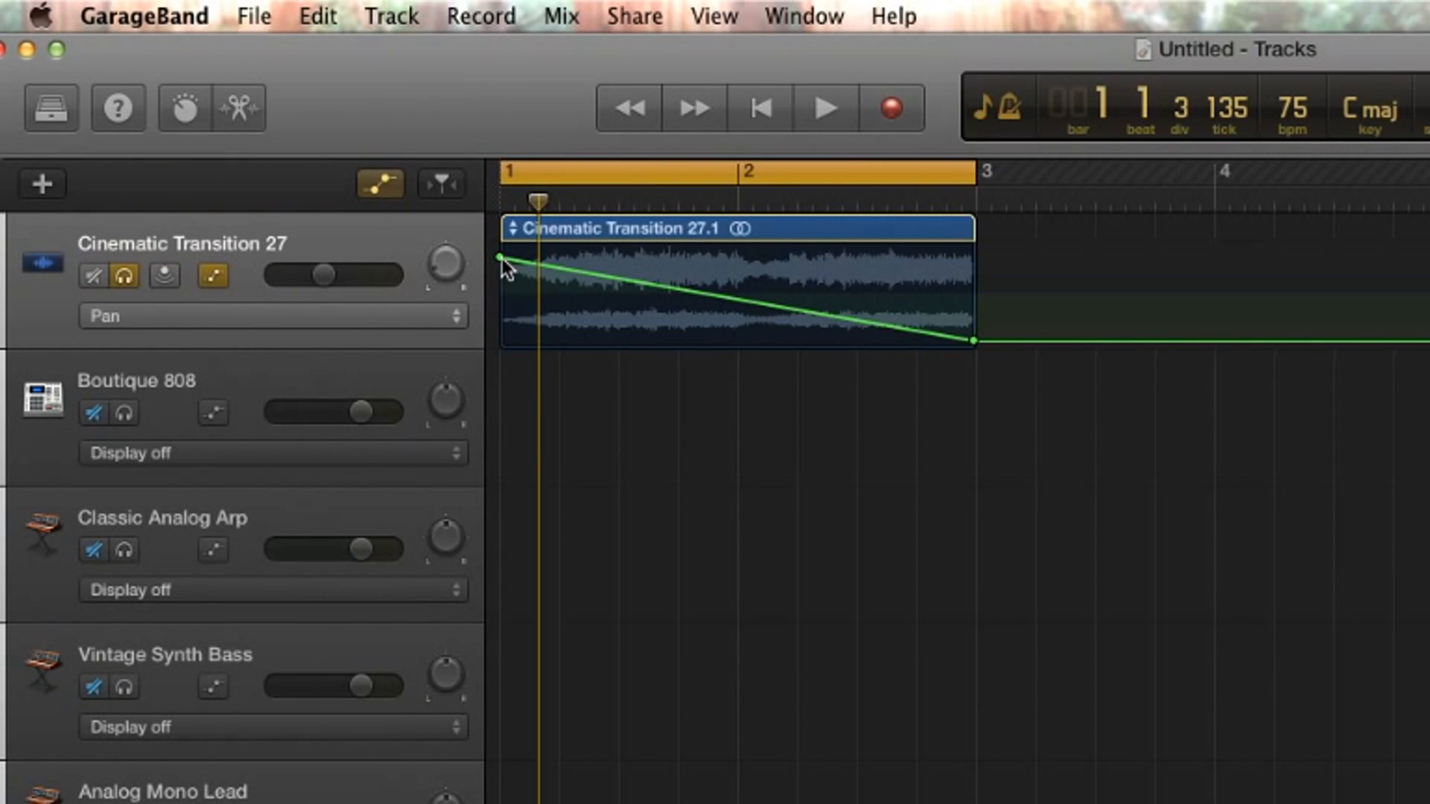
Step: Drag the bar-1 Pan point to about -41 so the curve slopes to bar 3
left_click_drag(501, 261, 501, 262)
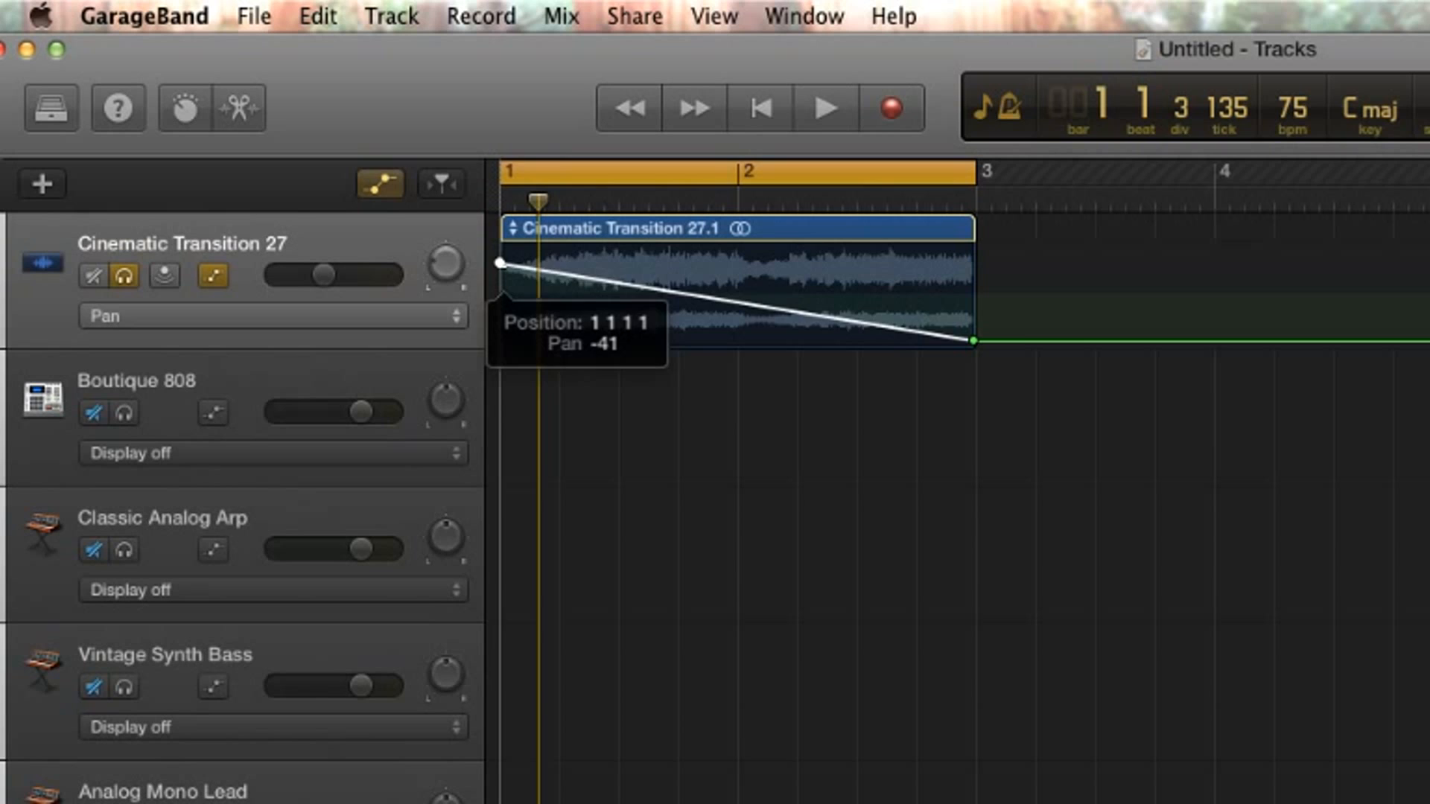
left_click_drag(500, 262, 500, 256)
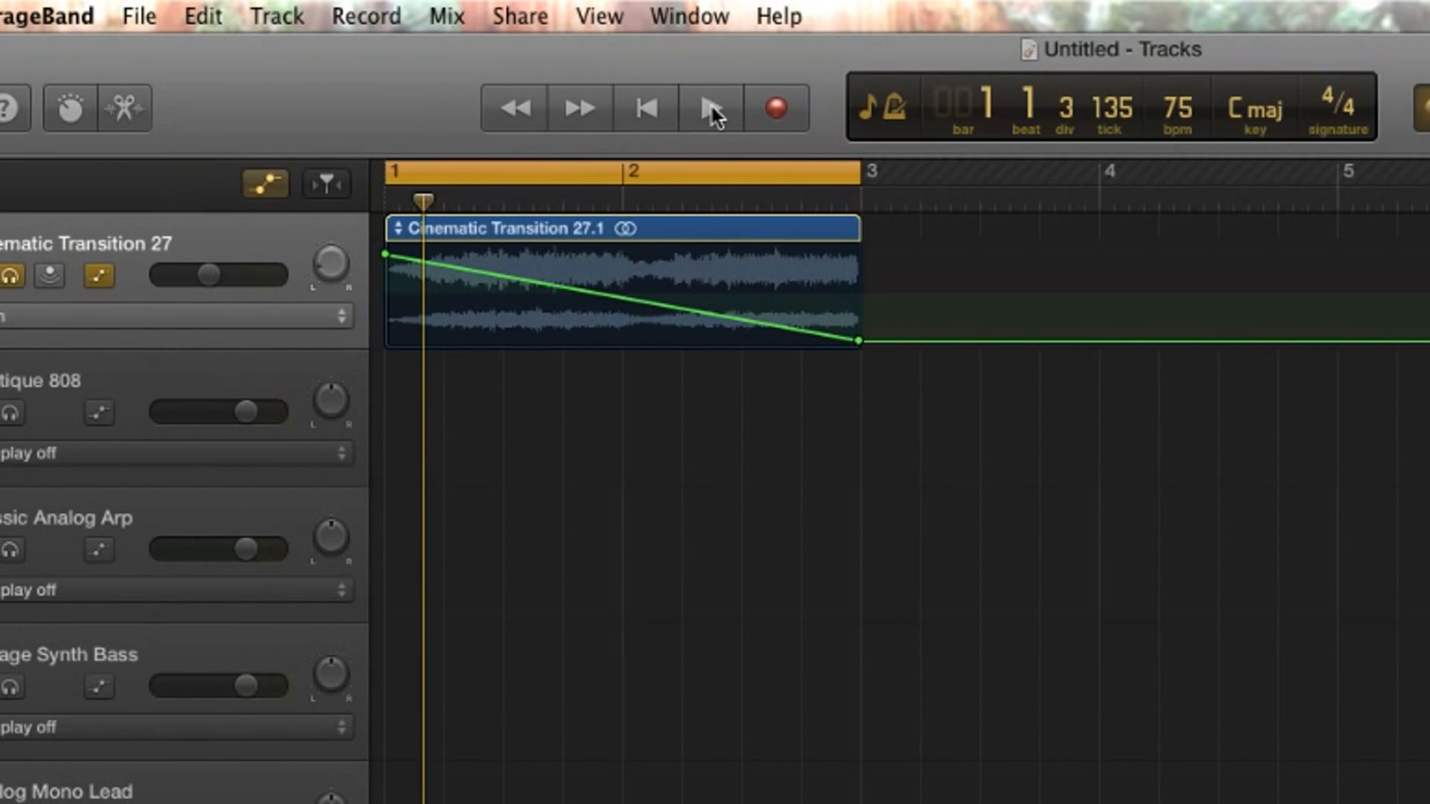
left_click(712, 107)
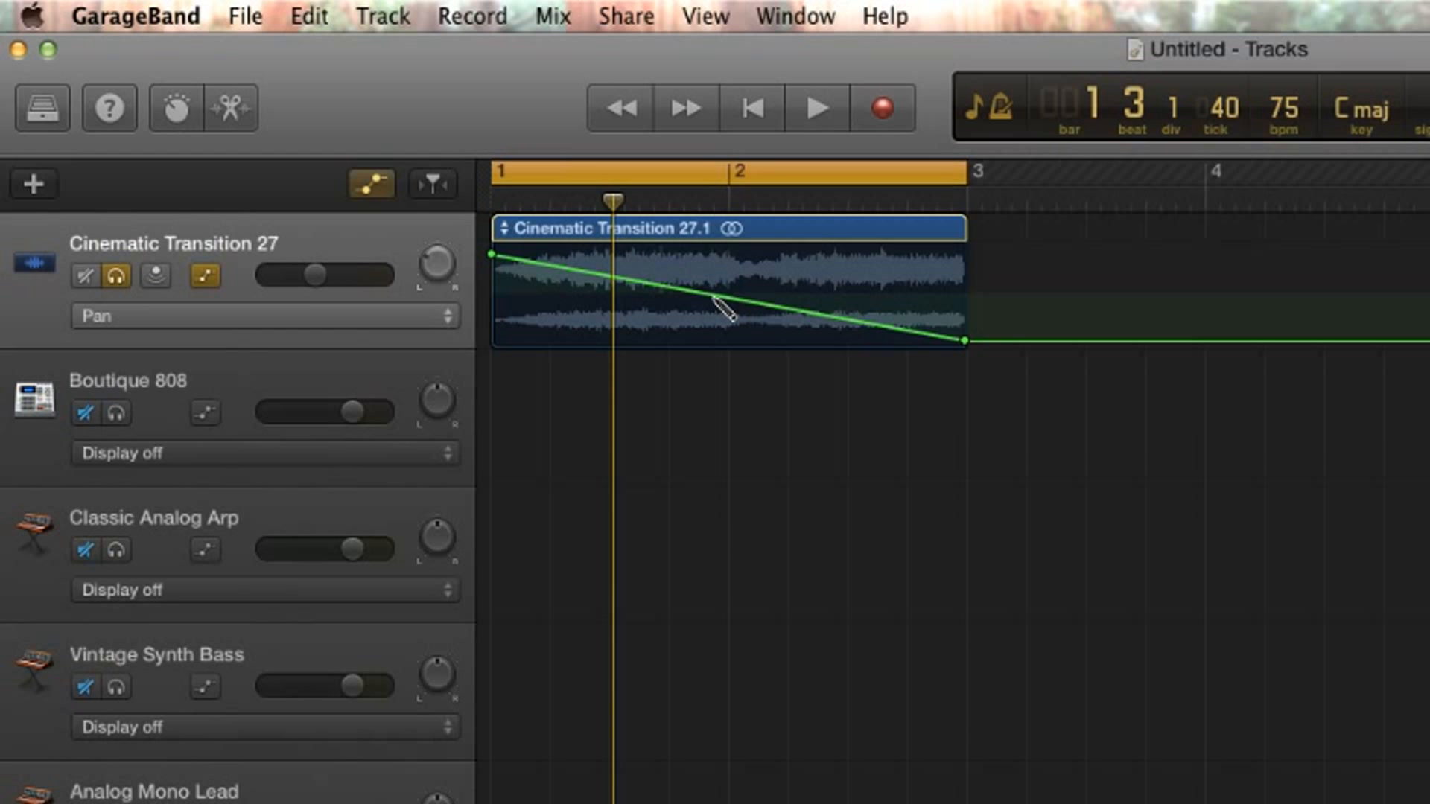
Step: Add a lower Pan point in bar 2 and raise the bar-3 end point to -54
left_click_drag(721, 310, 713, 327)
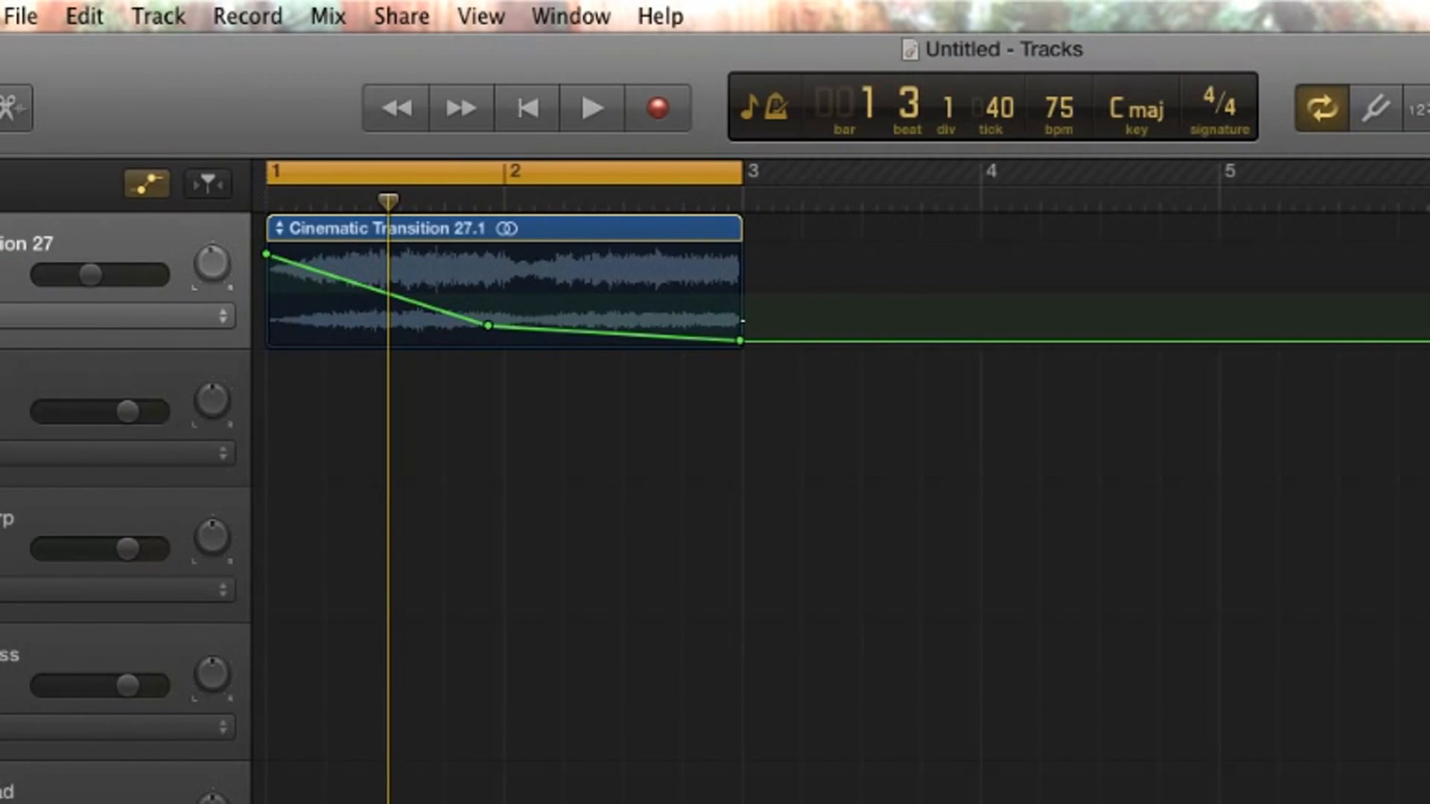
left_click_drag(743, 339, 717, 253)
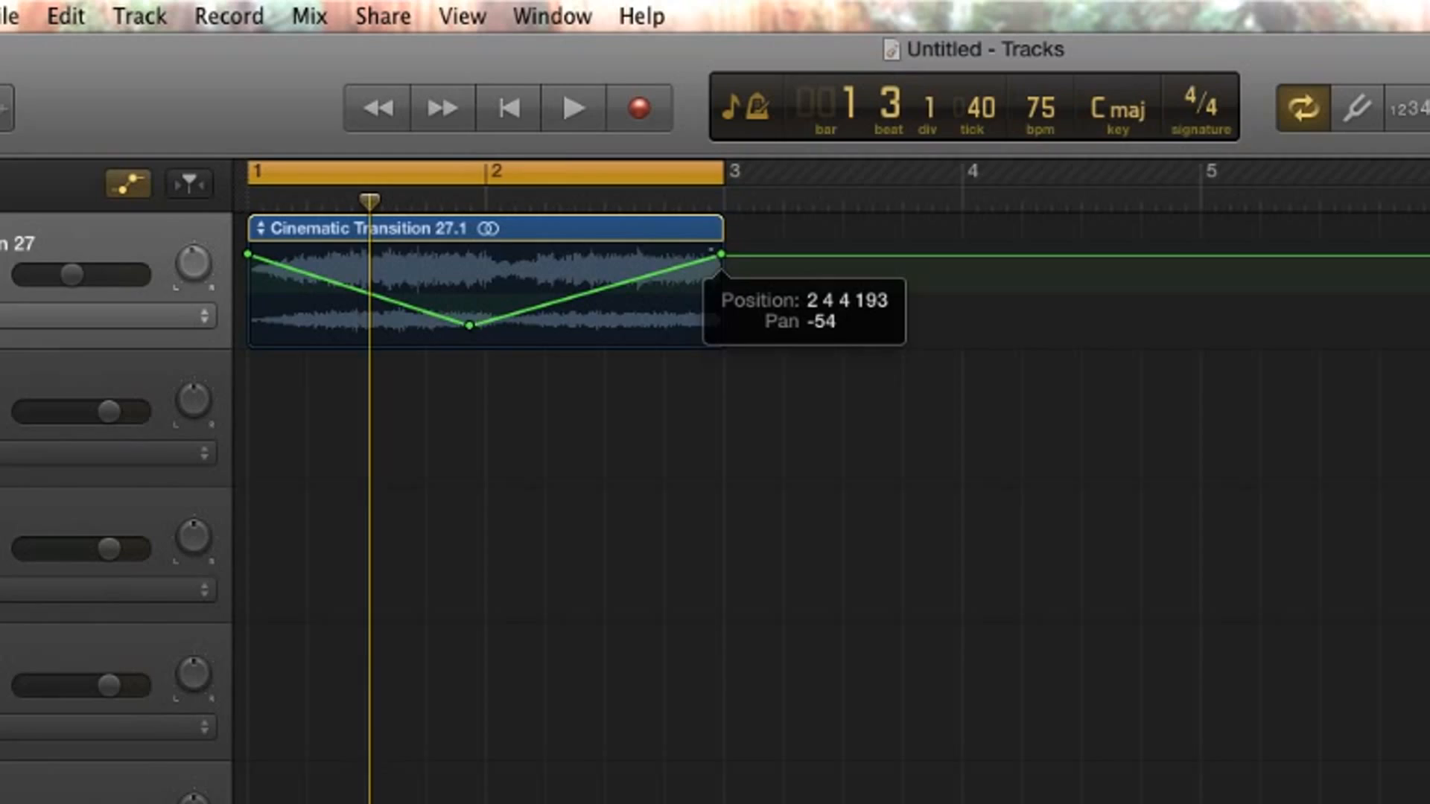